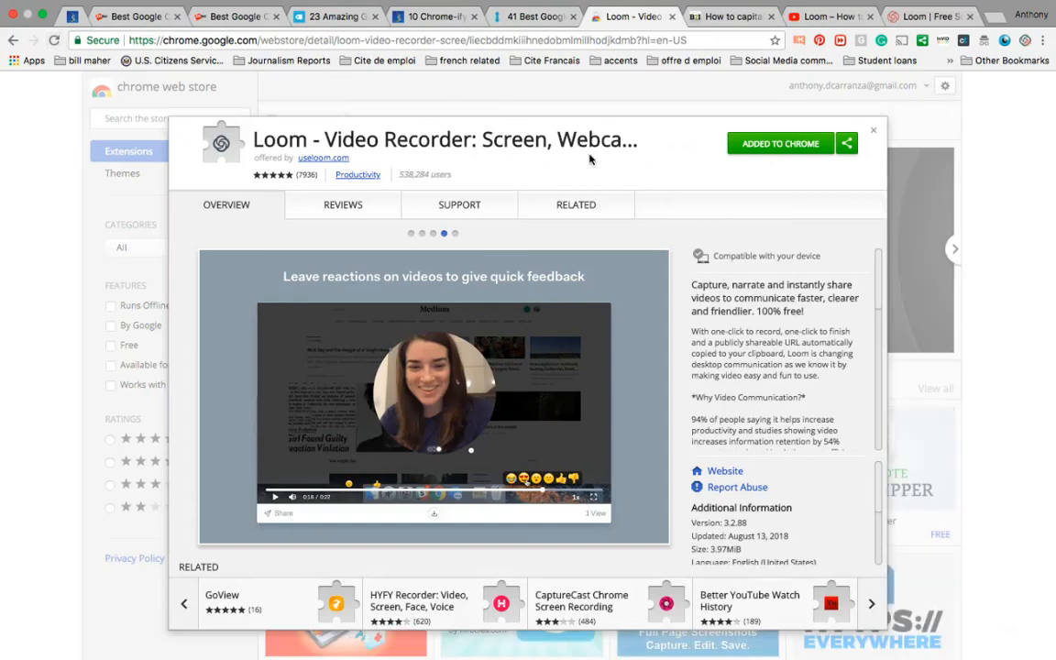
mouse_move(666, 271)
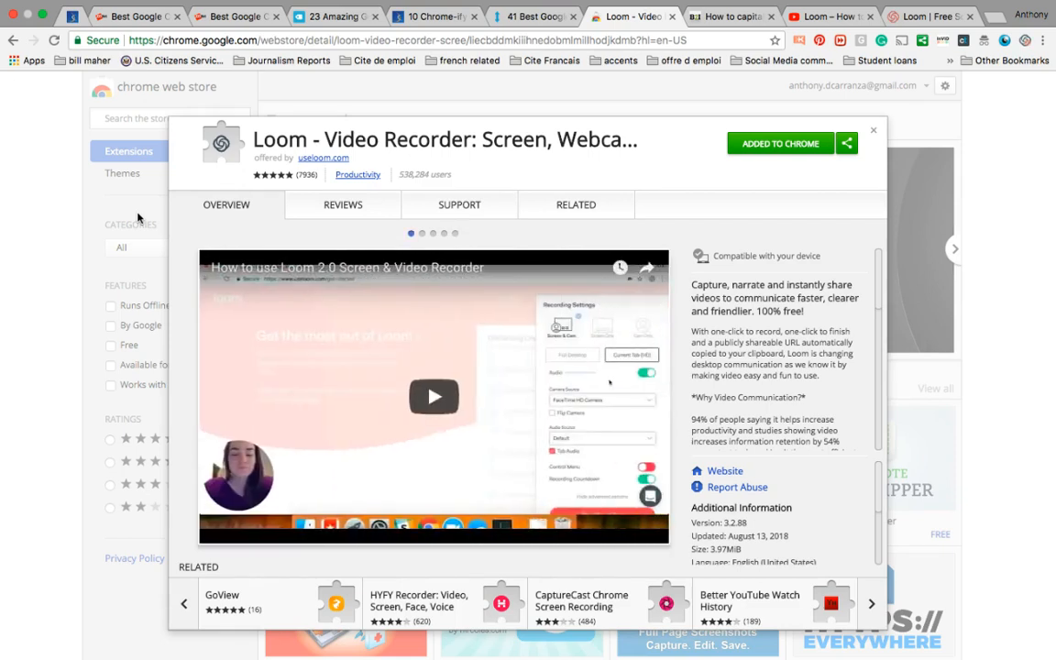
mouse_move(671, 189)
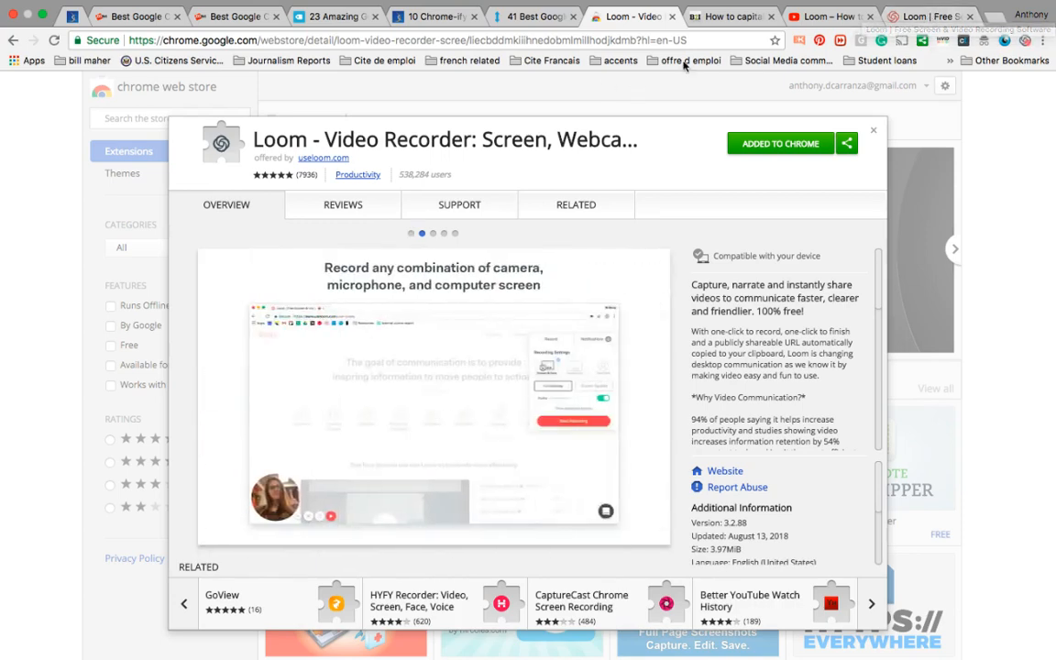
Step: Switch through the article tabs to the YouTube video 'Loom – How to use Loom Video Recorder'
click(735, 15)
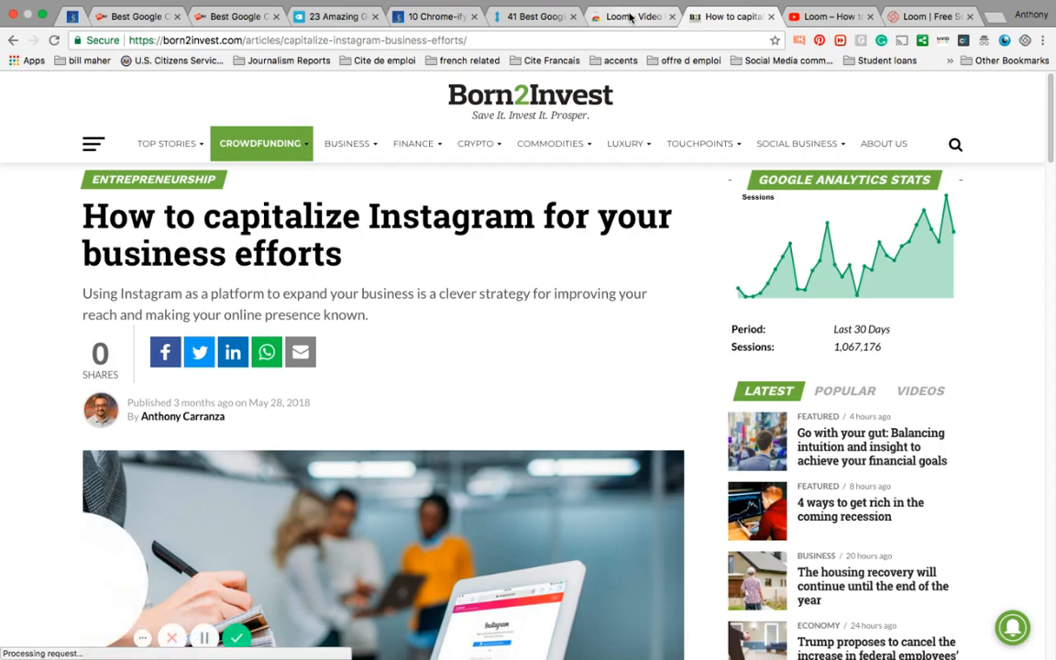
click(635, 15)
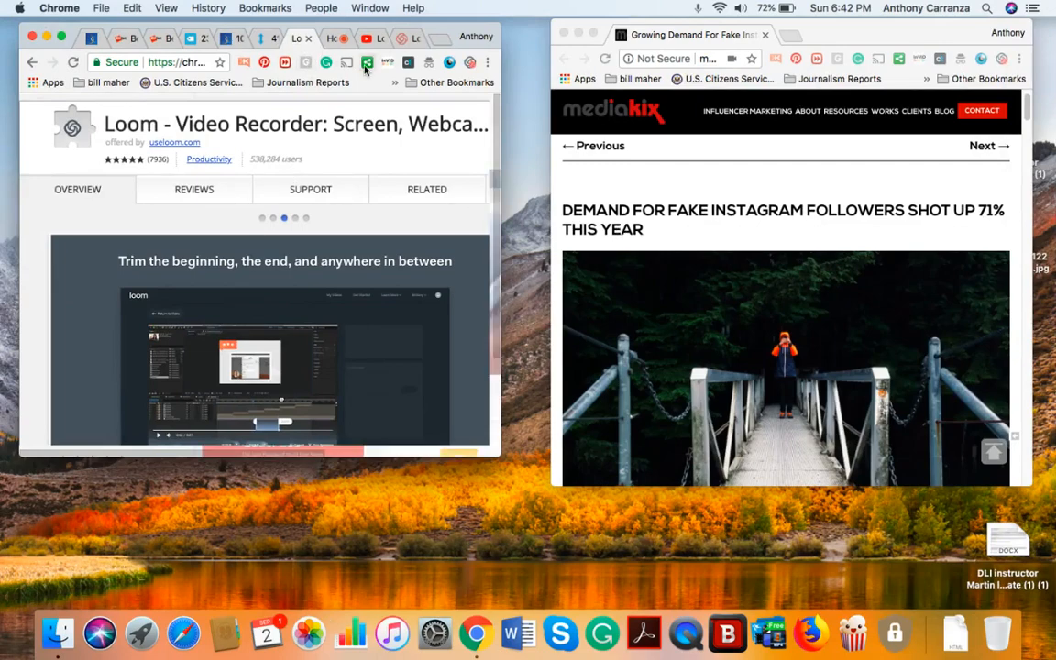
click(352, 39)
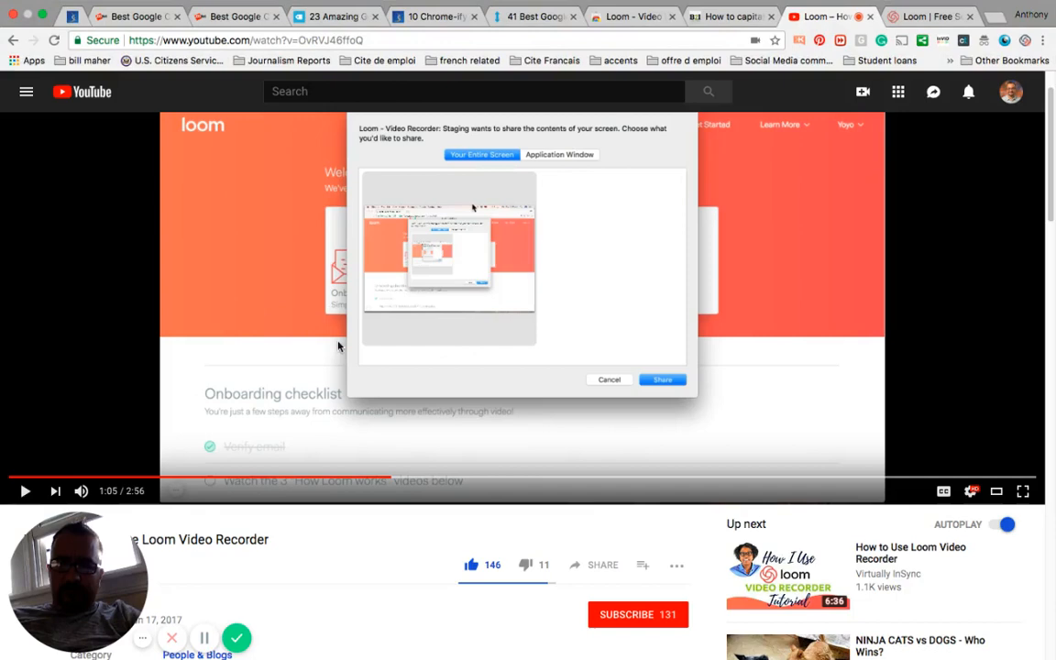
Step: Scroll the video page, then show Loom's useloom.com team page 'Being Ourselves Together'
scroll(down, 3)
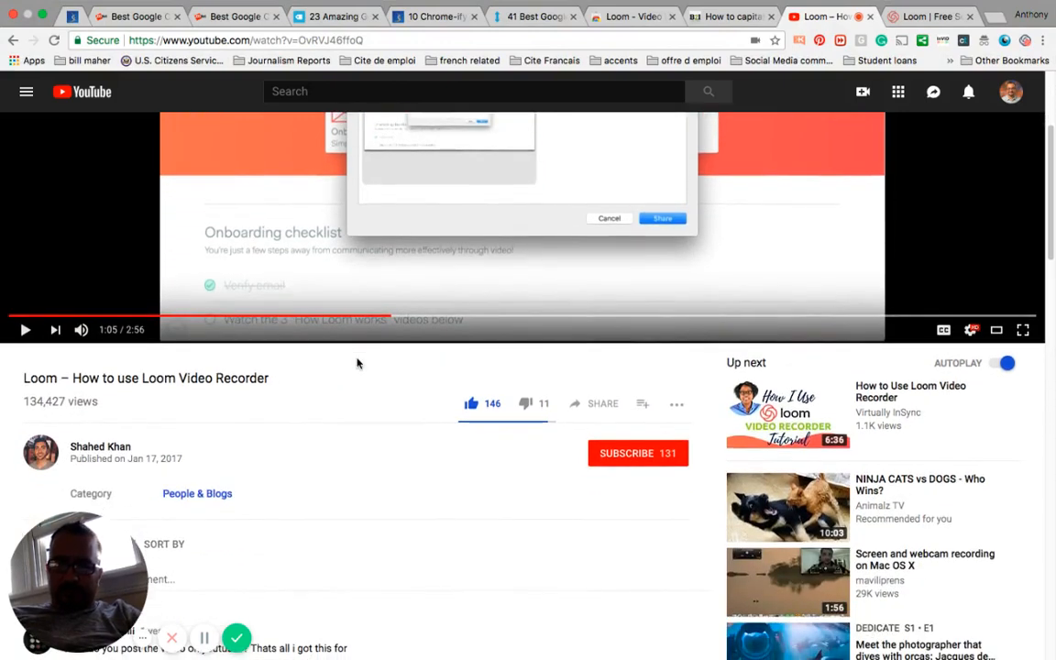
mouse_move(724, 159)
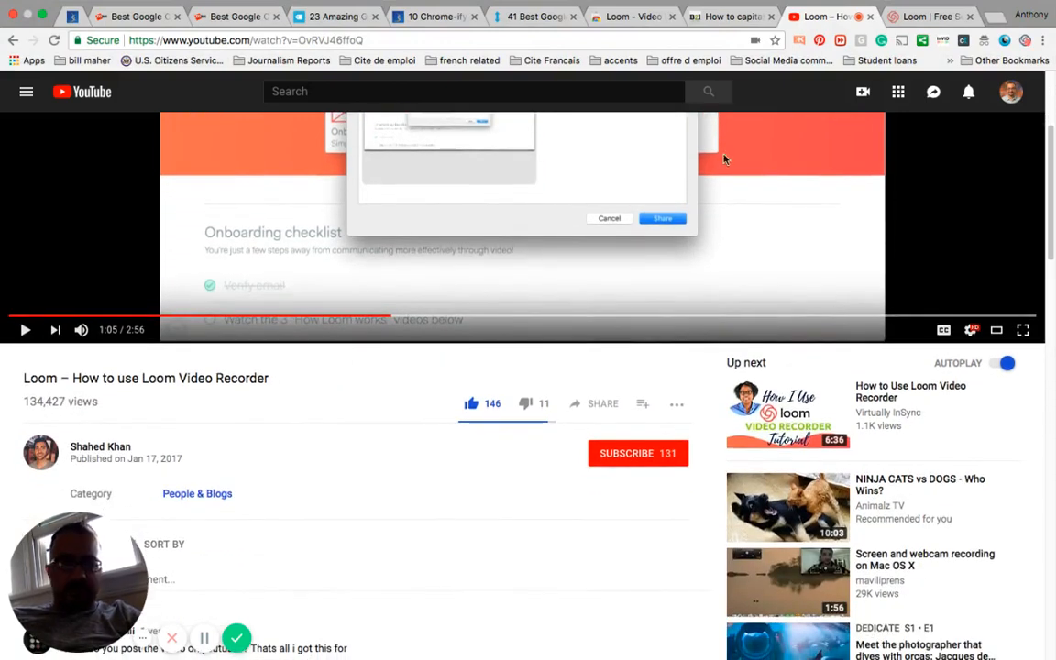
click(928, 14)
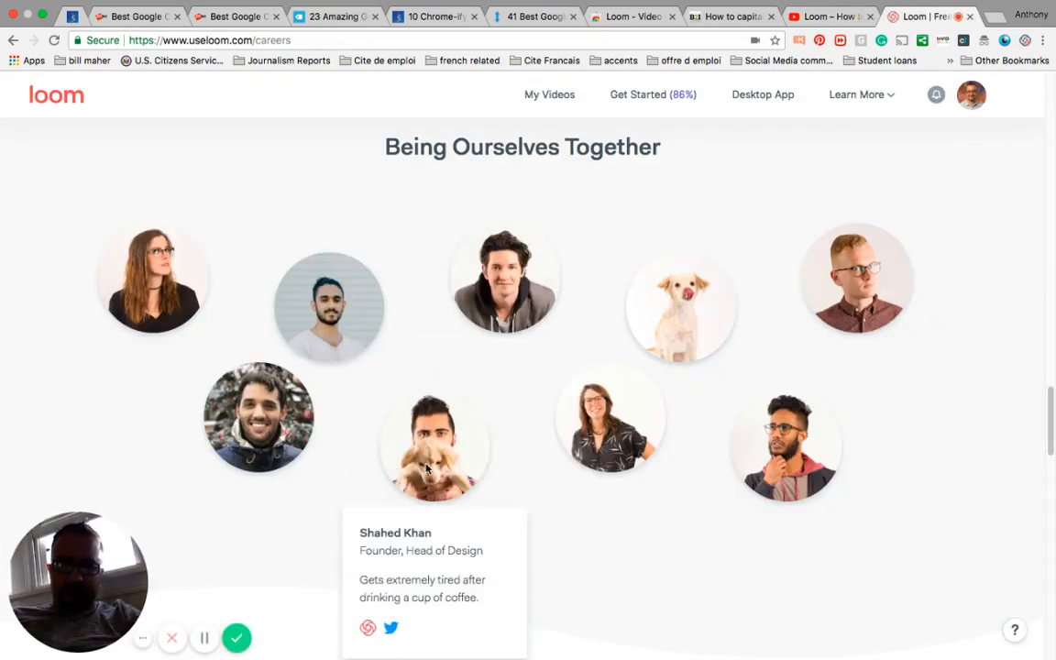
mouse_move(503, 279)
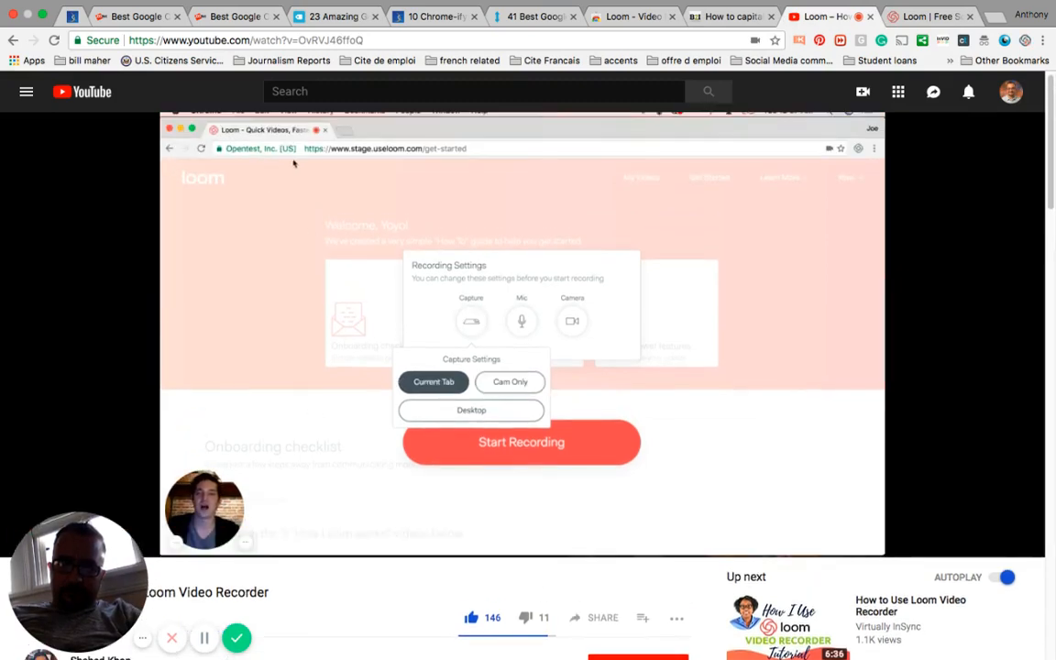
mouse_move(398, 163)
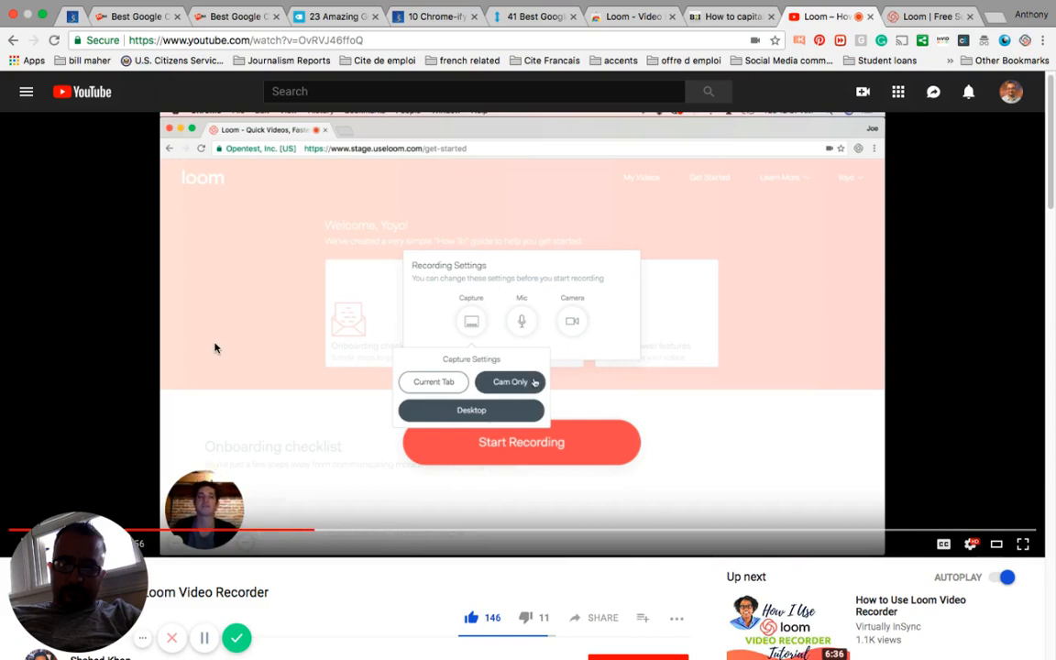
mouse_move(370, 466)
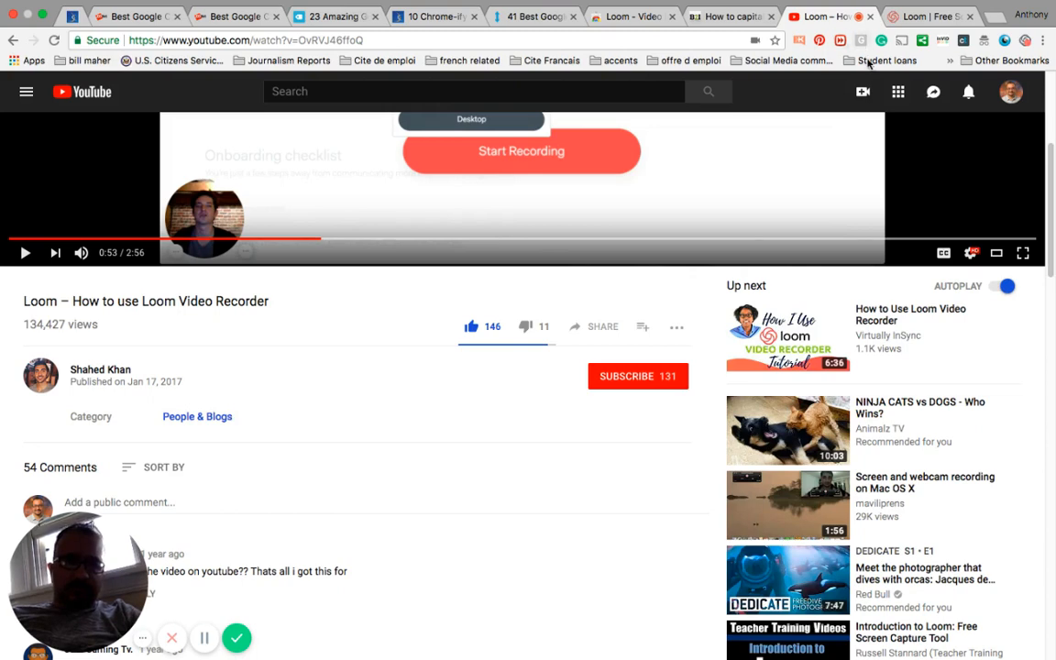
mouse_move(409, 184)
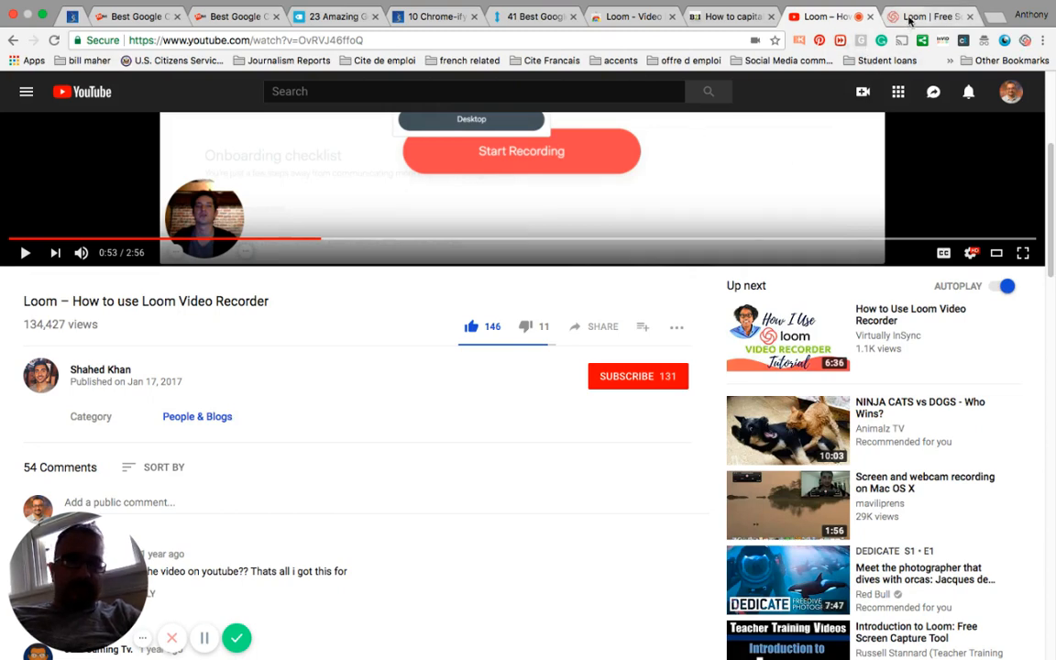
click(828, 15)
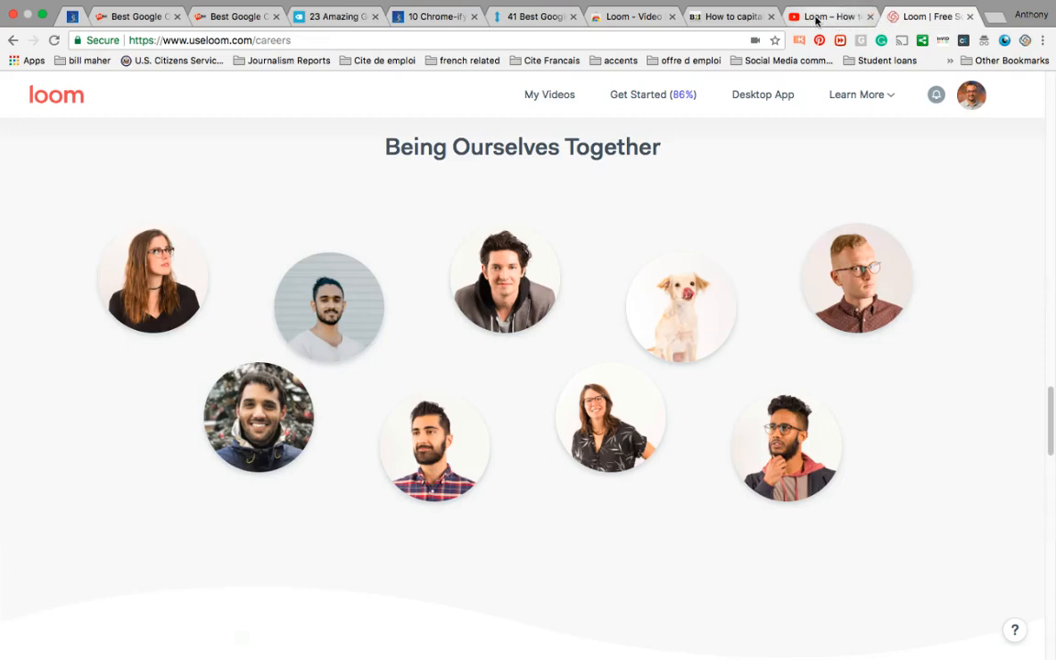